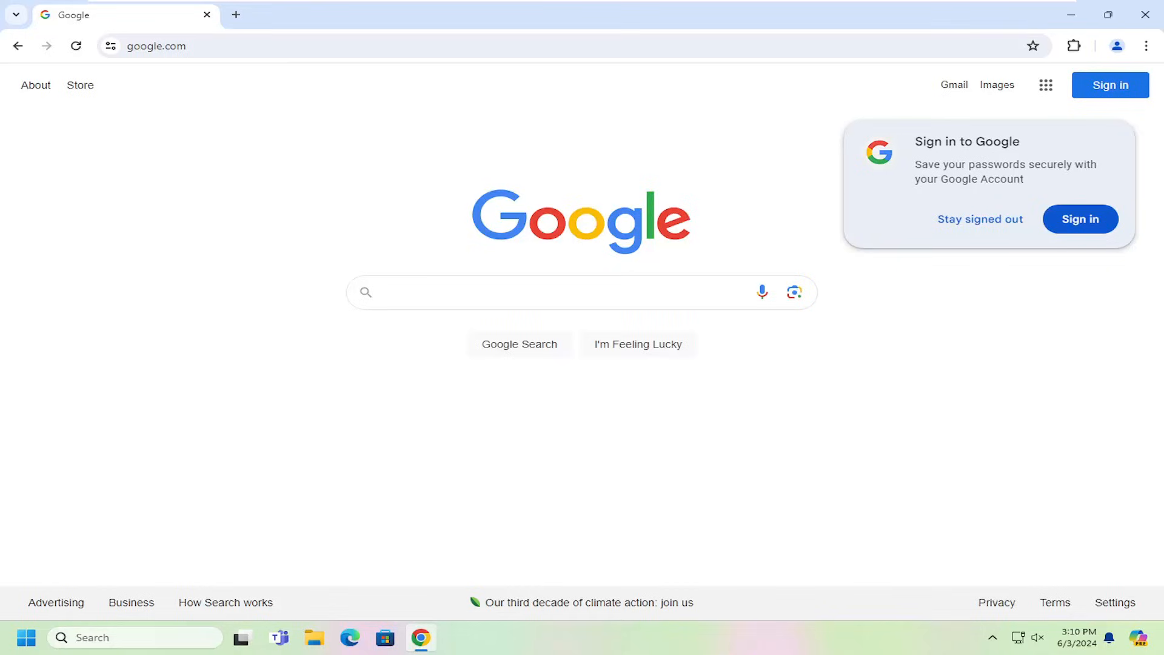
pyautogui.moveTo(772, 292)
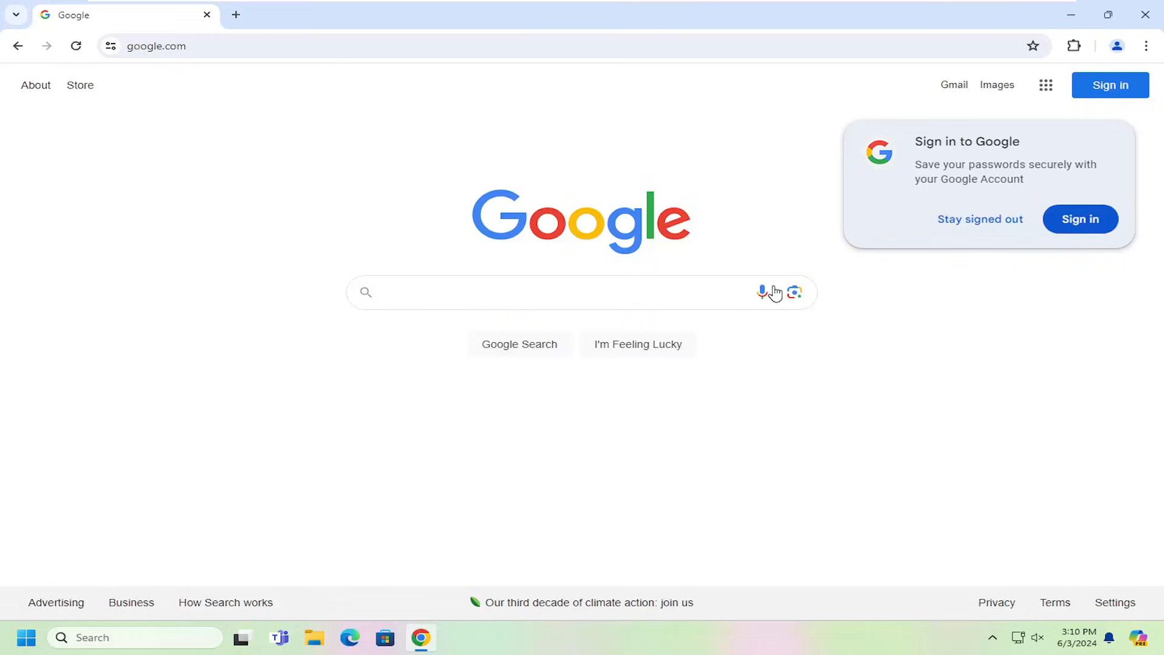
pyautogui.moveTo(1142, 49)
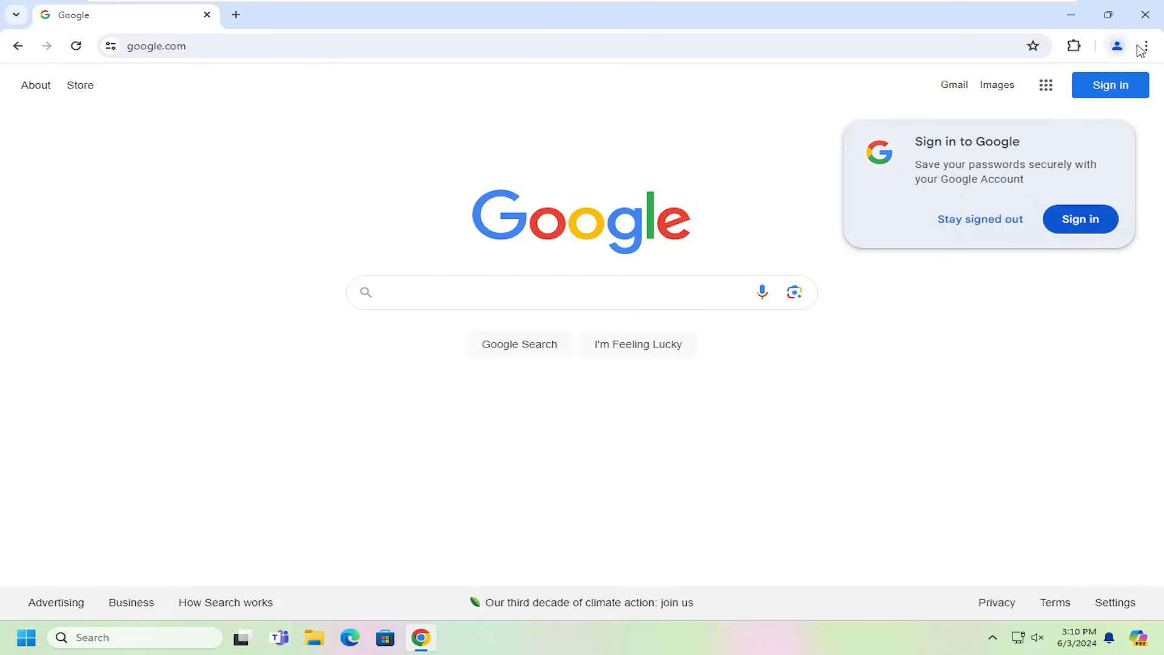
# Step: Reach the Search engine settings page via the Chrome menu, showing Yahoo! as current
pyautogui.click(1146, 45)
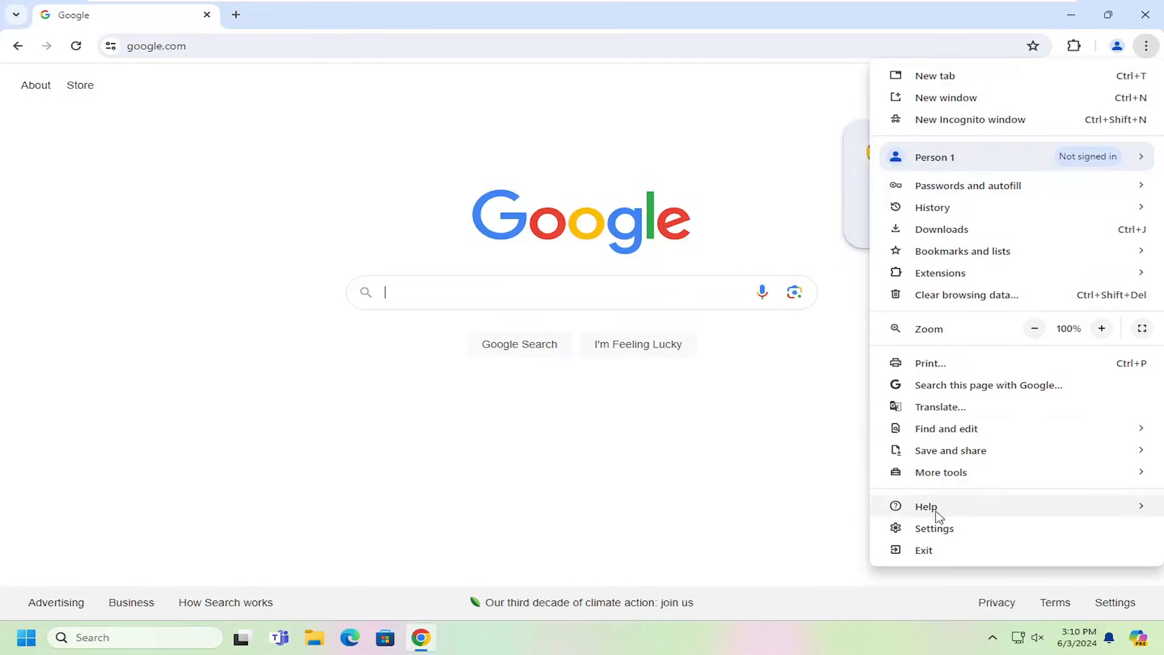
pyautogui.click(934, 528)
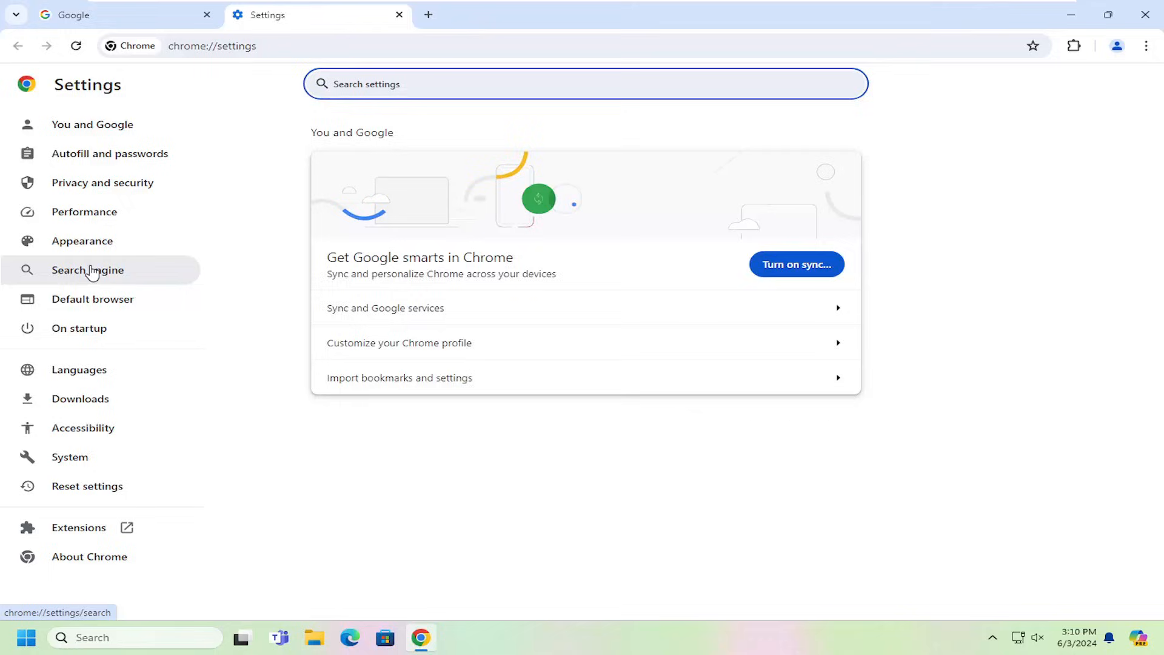
pyautogui.click(88, 269)
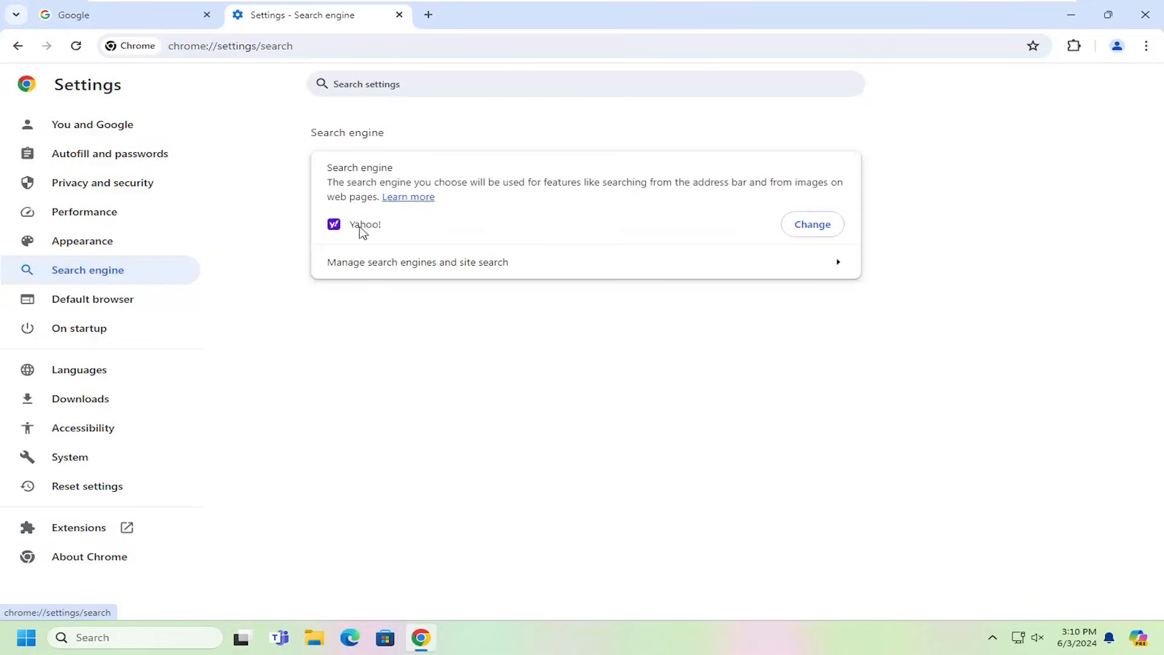
pyautogui.moveTo(392, 236)
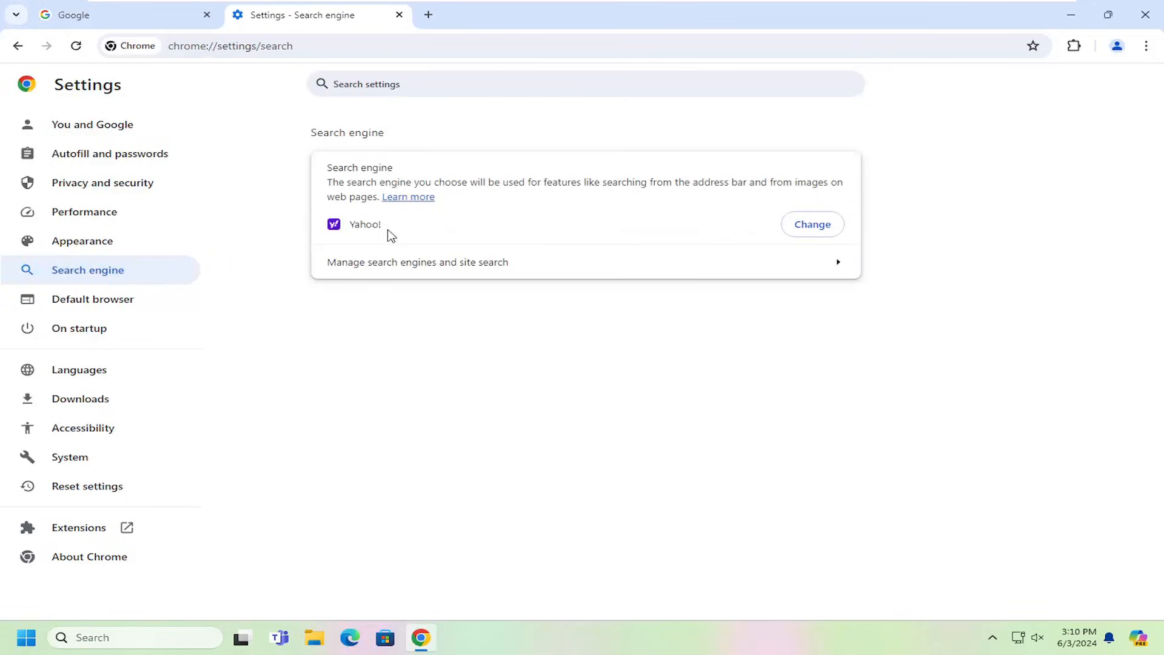
# Step: Change the default search engine from Yahoo! to Google and set it as default
pyautogui.click(811, 224)
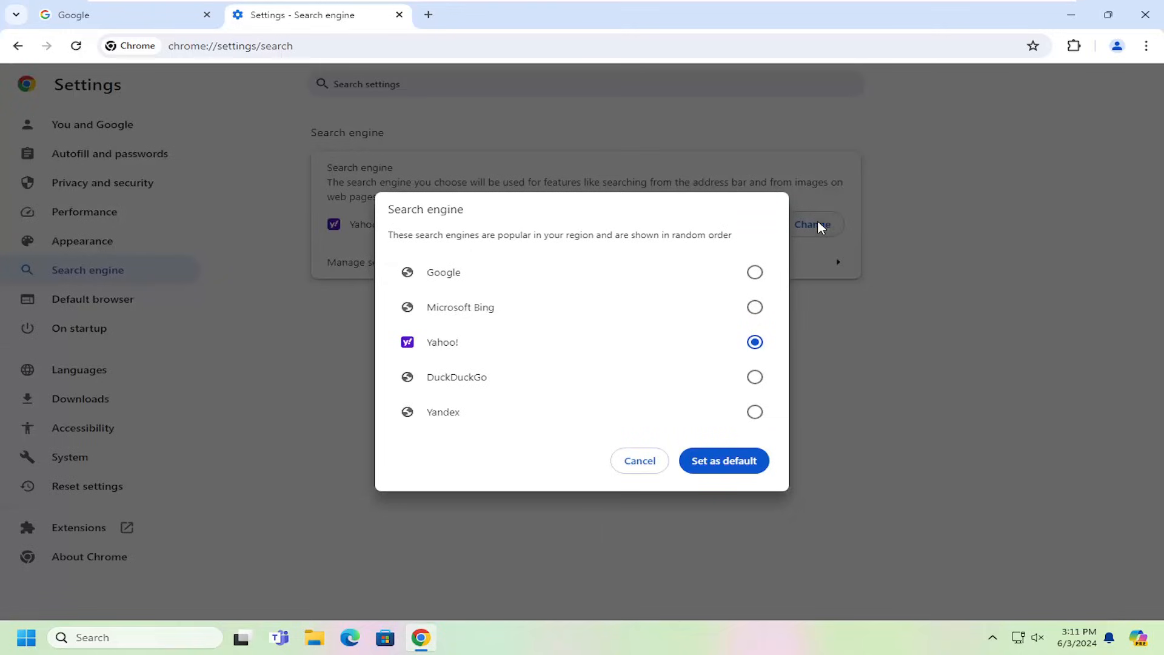
pyautogui.moveTo(780, 404)
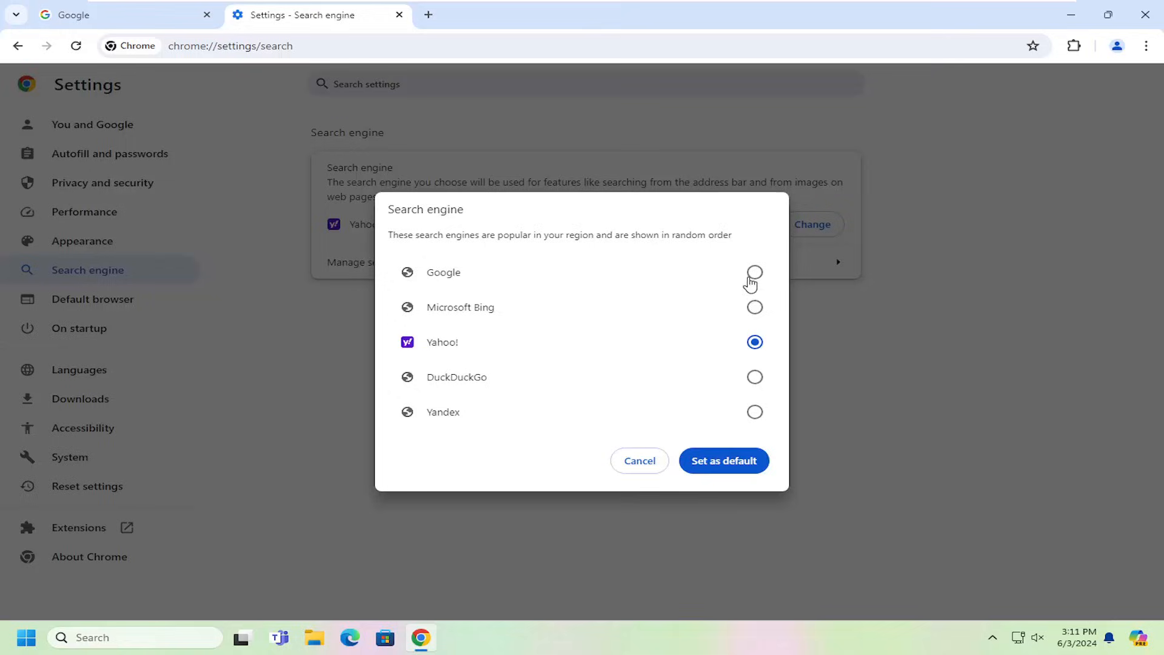
pyautogui.moveTo(754, 413)
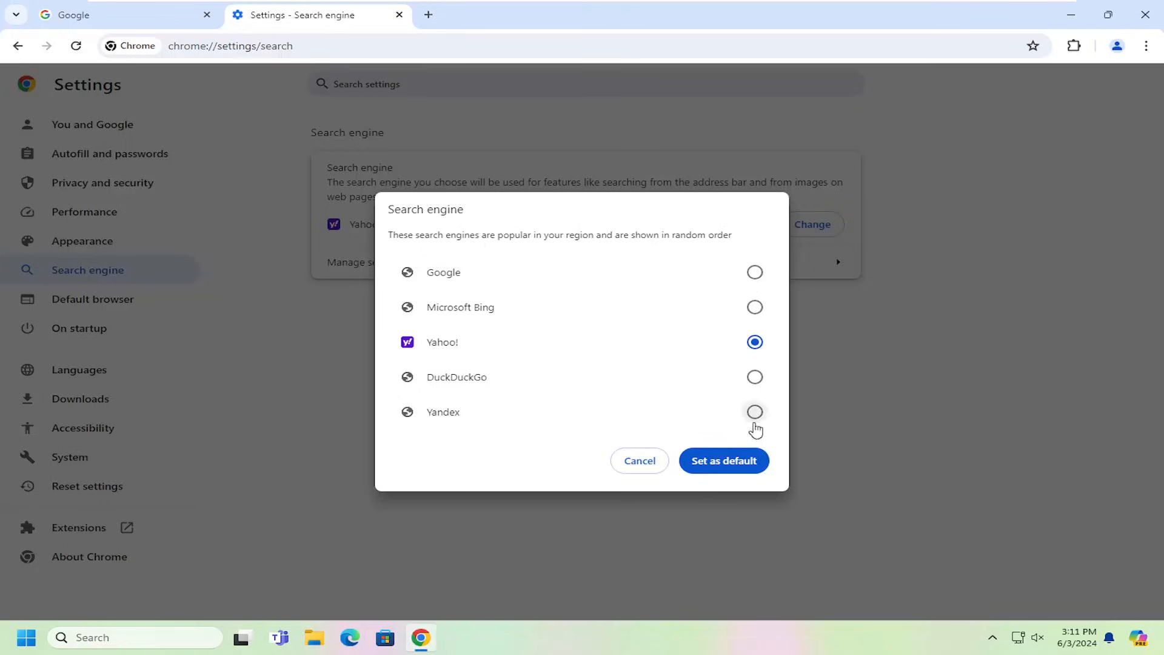
pyautogui.click(754, 272)
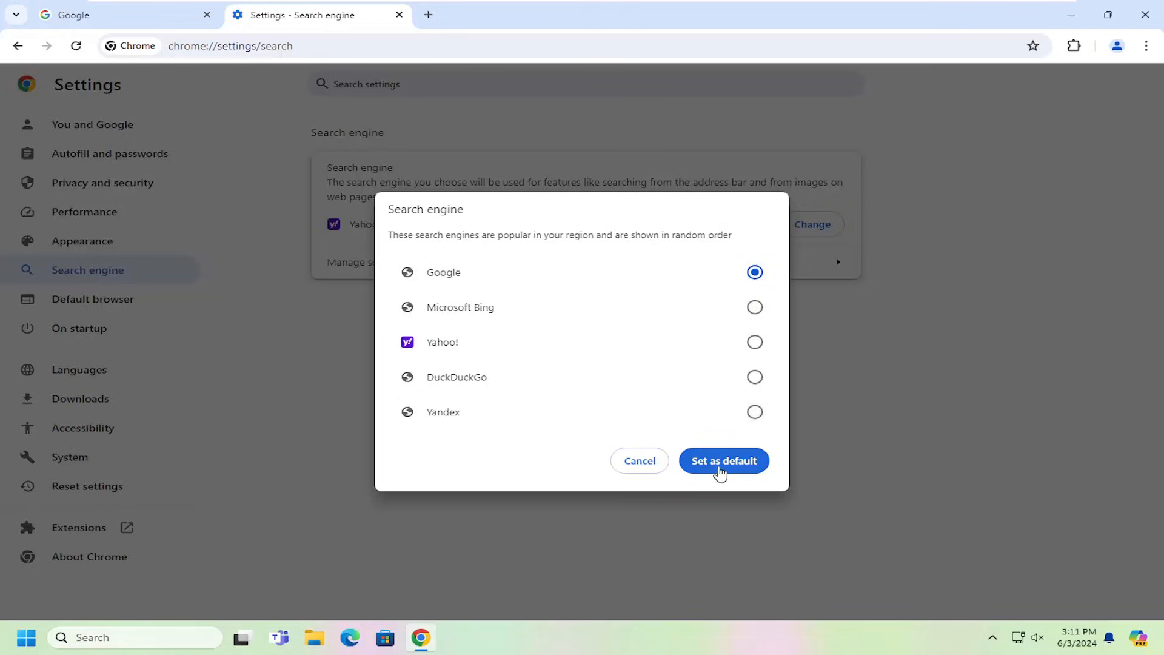
pyautogui.click(723, 461)
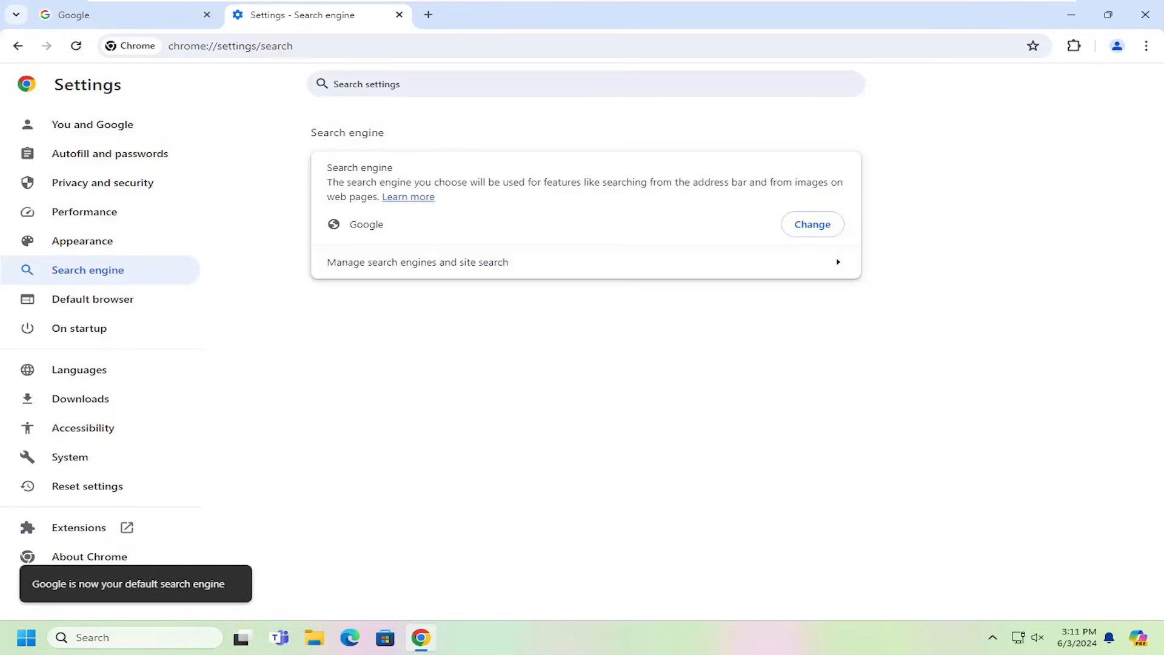